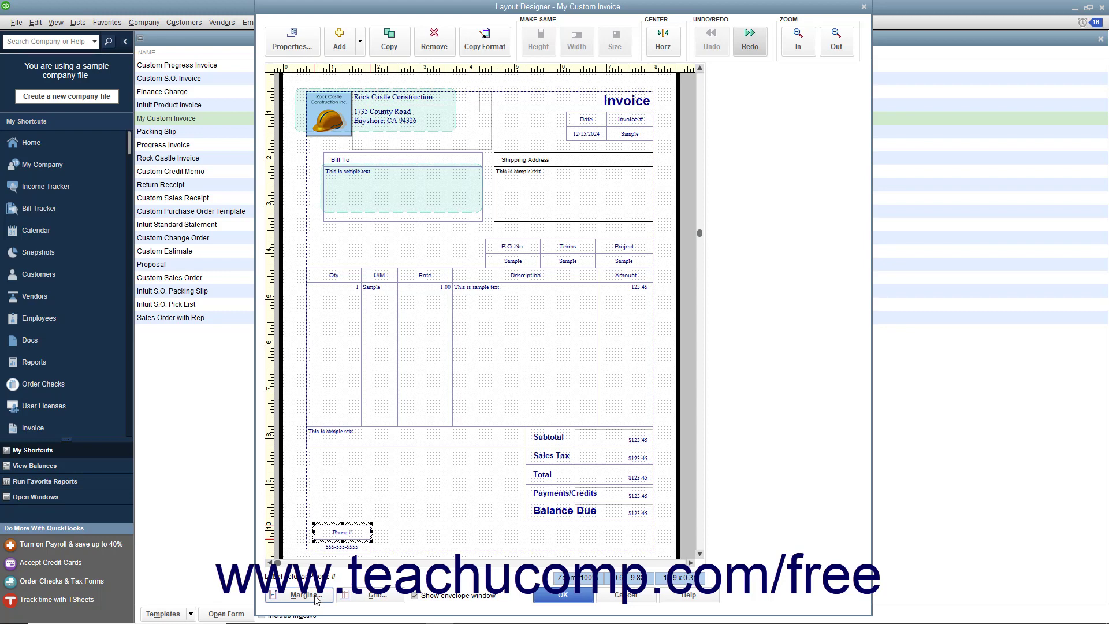
# - Review the layout margins, accept them unchanged, and bring up the Grid and Snap settings
pyautogui.click(298, 595)
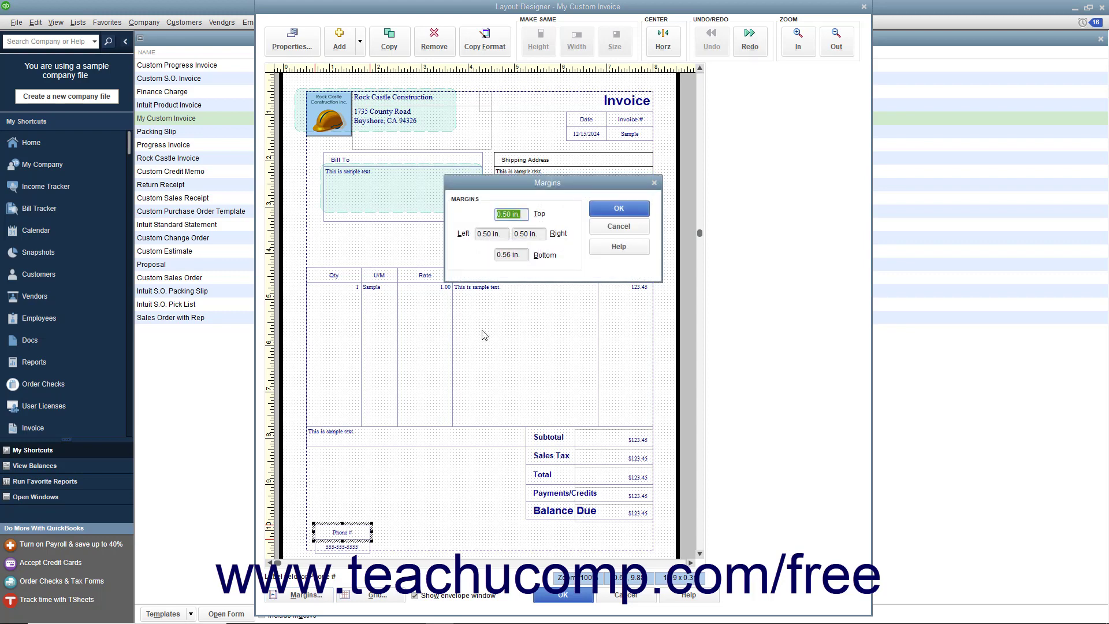
pyautogui.moveTo(523, 267)
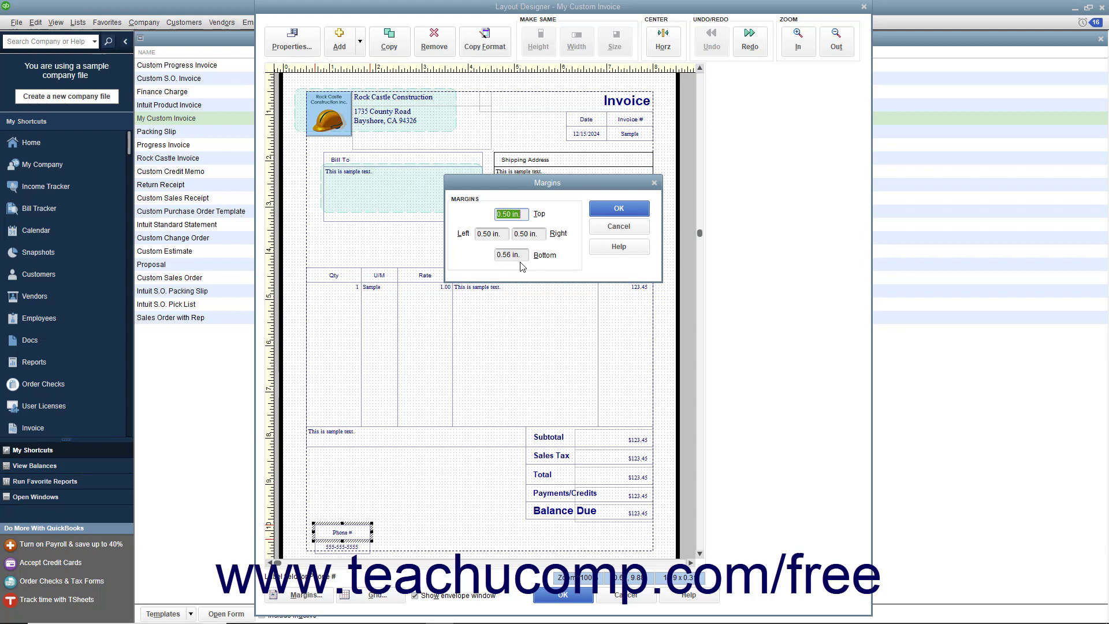
pyautogui.moveTo(518, 253)
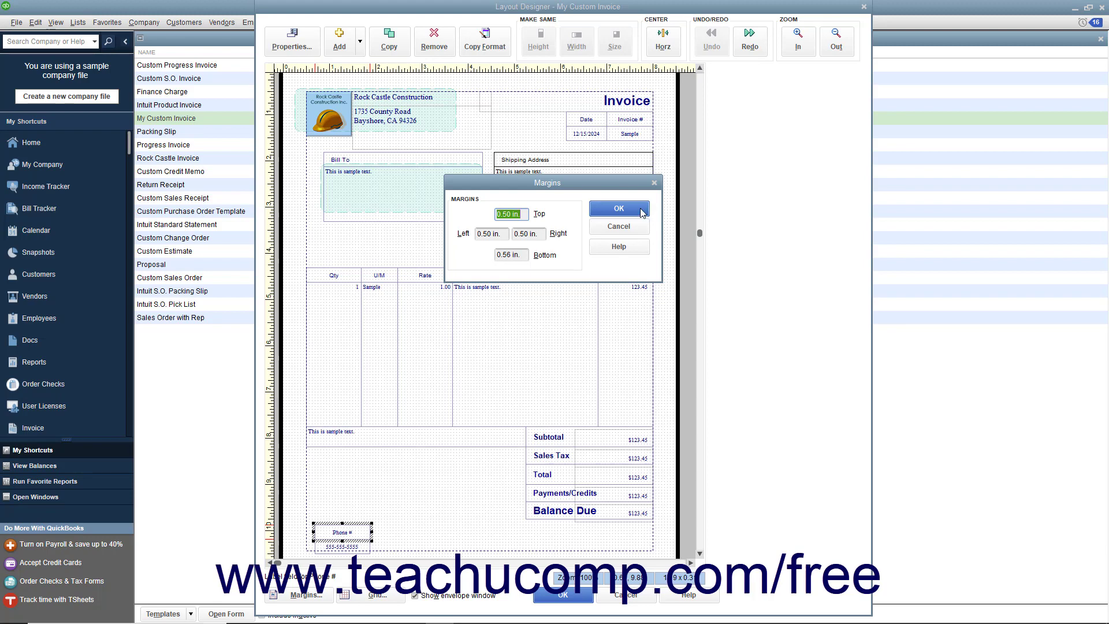
pyautogui.click(617, 208)
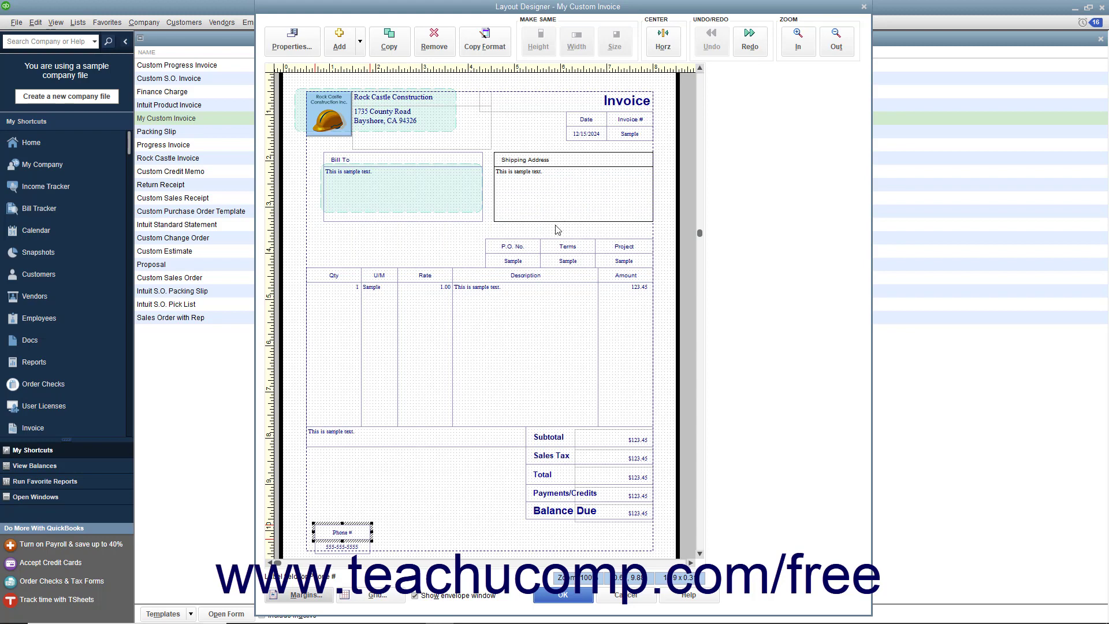
pyautogui.moveTo(550, 233)
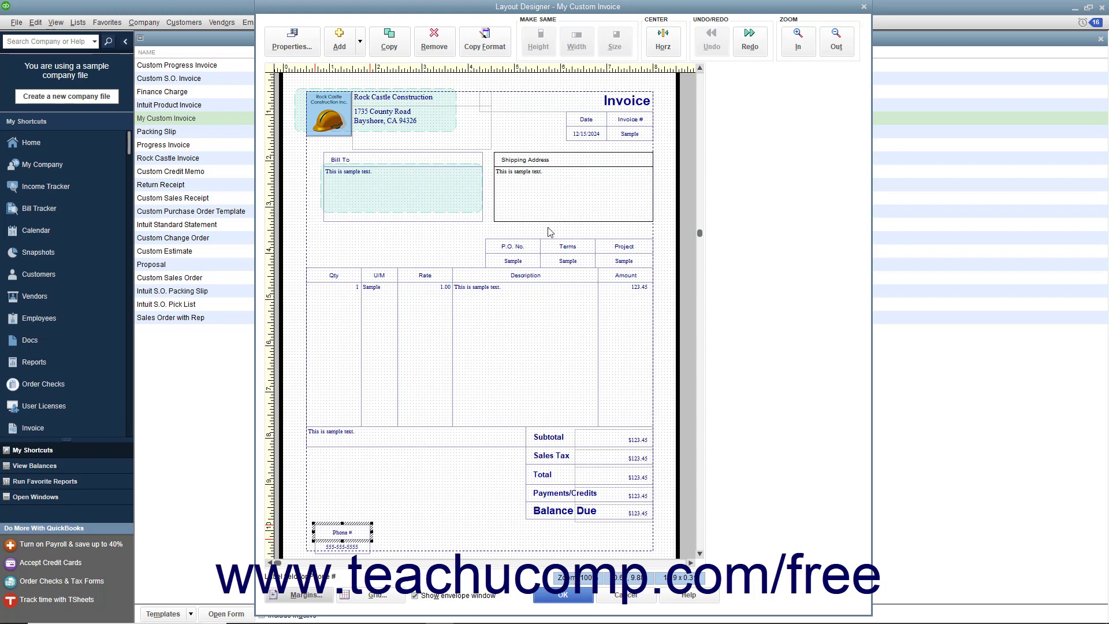
pyautogui.moveTo(525, 246)
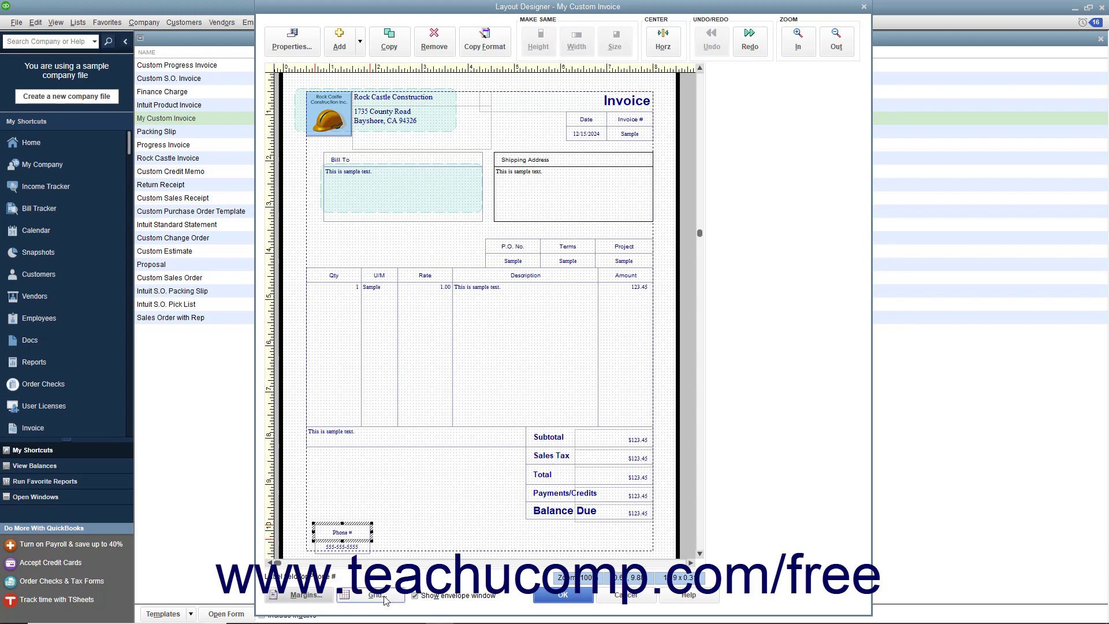
pyautogui.click(369, 594)
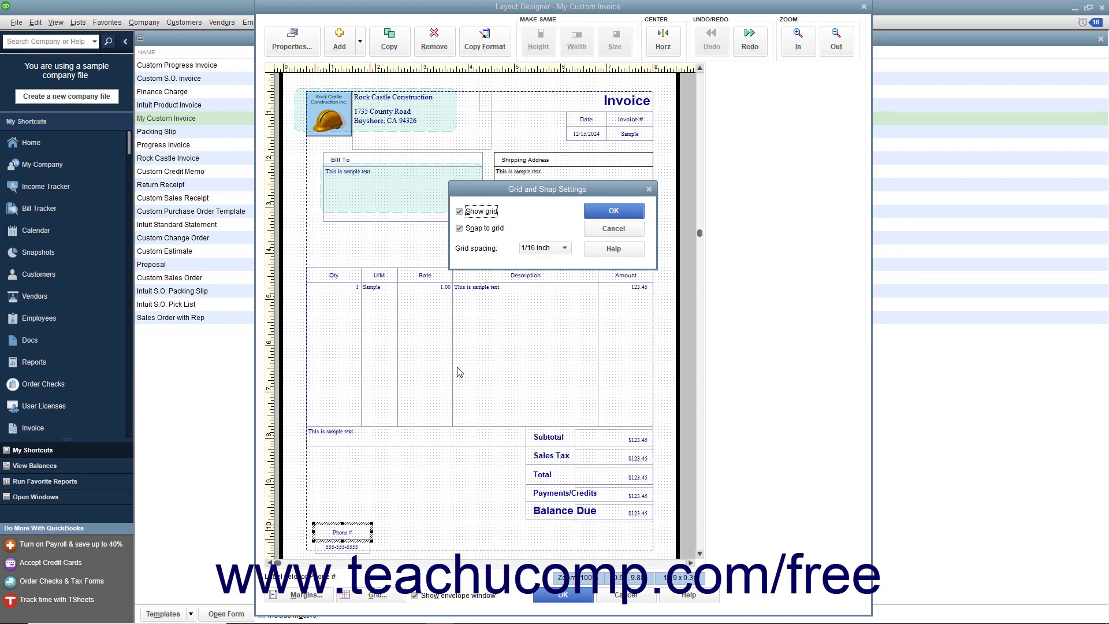
pyautogui.moveTo(461, 361)
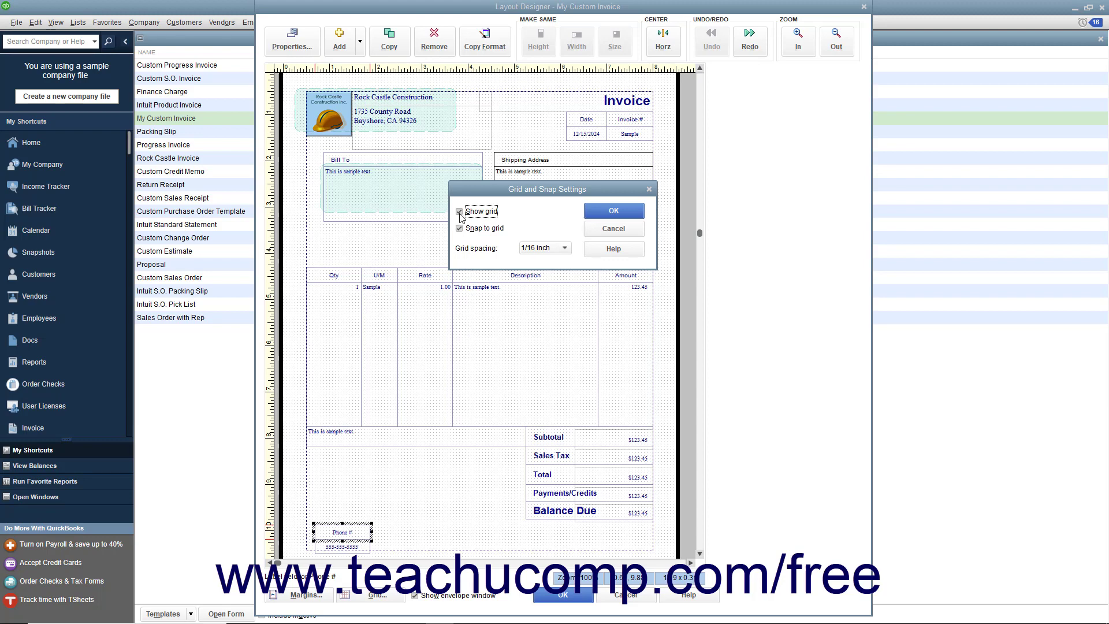
# - Toggle Show grid and Snap to grid, leaving both turned on
pyautogui.click(460, 212)
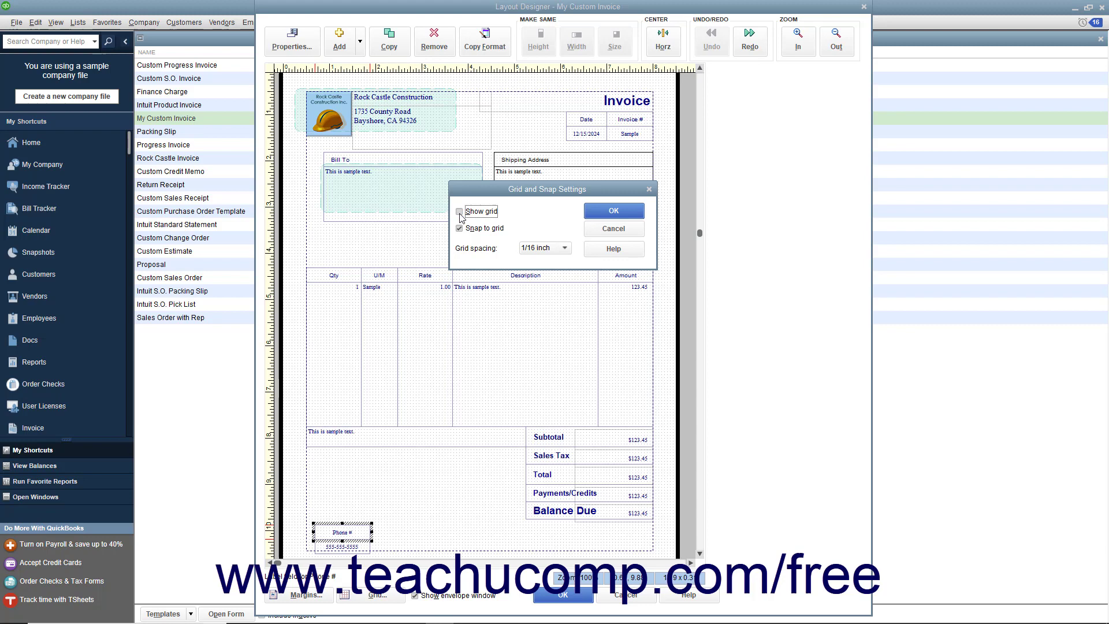
pyautogui.click(459, 211)
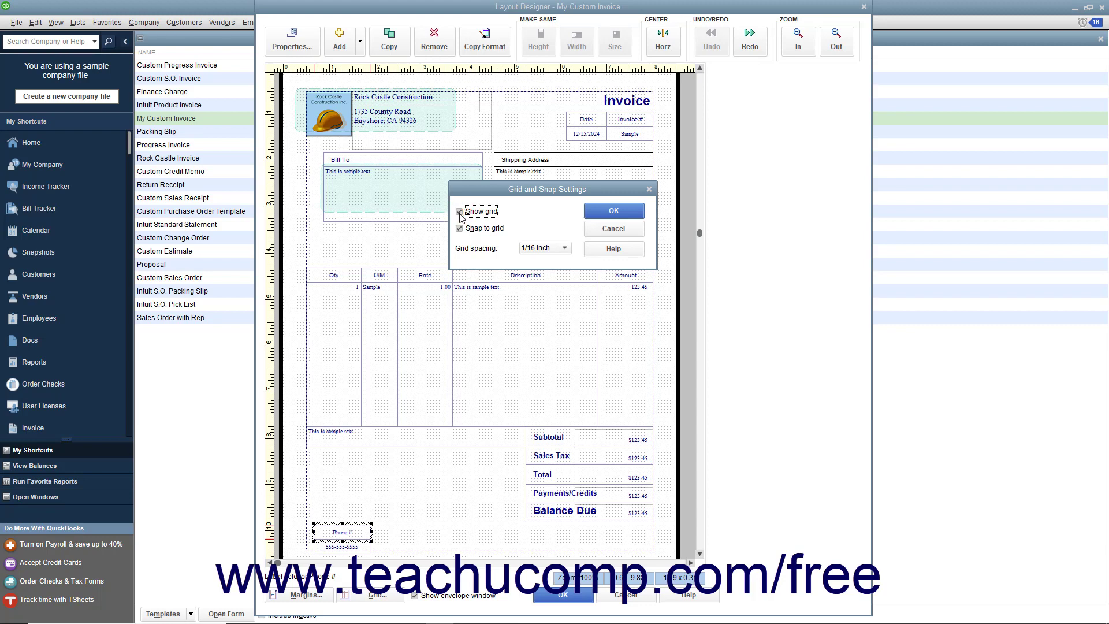
pyautogui.click(459, 210)
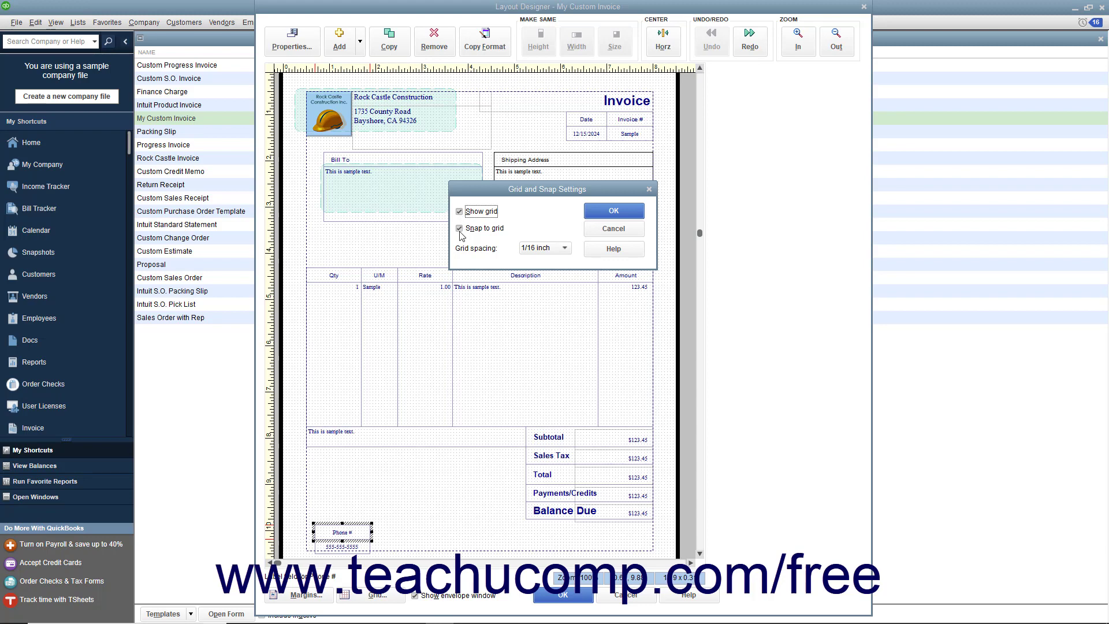
pyautogui.click(459, 227)
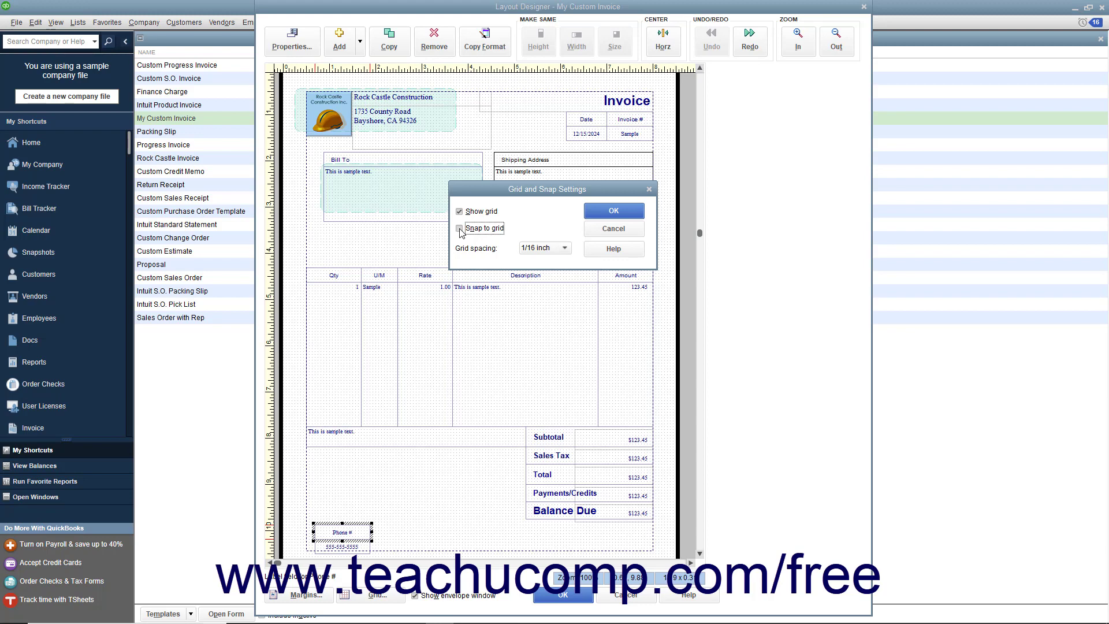
pyautogui.click(459, 228)
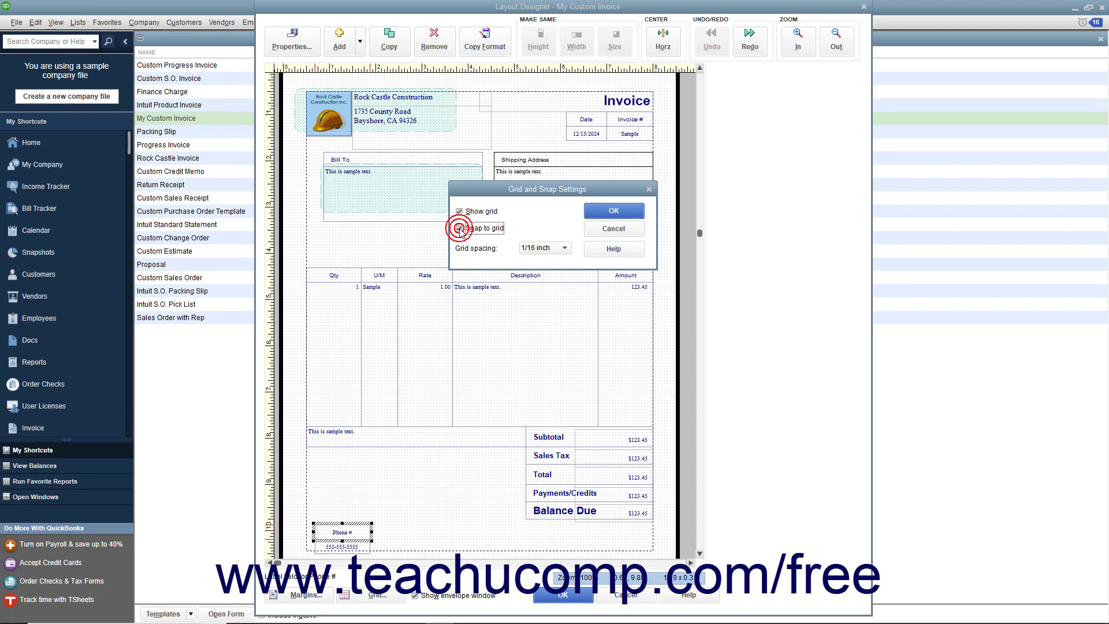
pyautogui.click(458, 228)
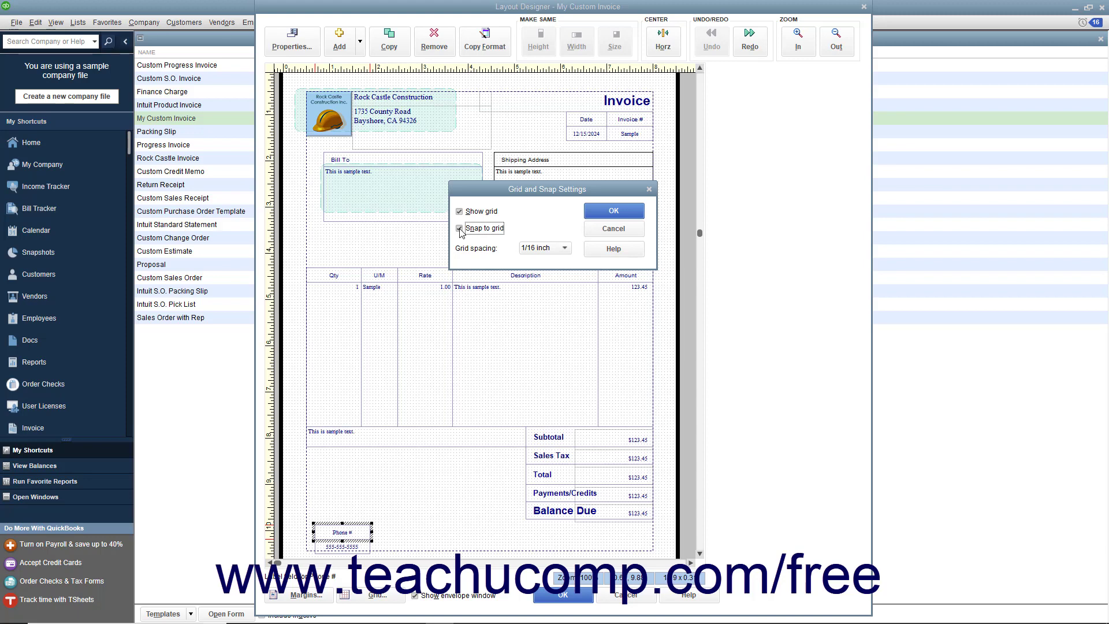
# - Keep grid spacing at 1/16 inch and apply the grid settings
pyautogui.click(565, 248)
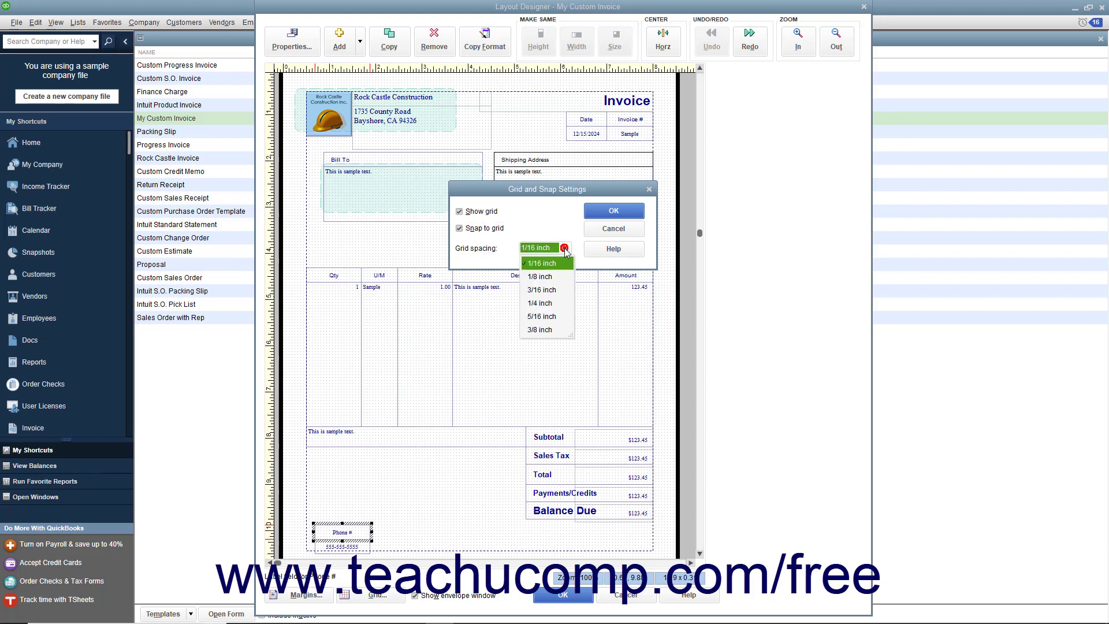
pyautogui.click(539, 263)
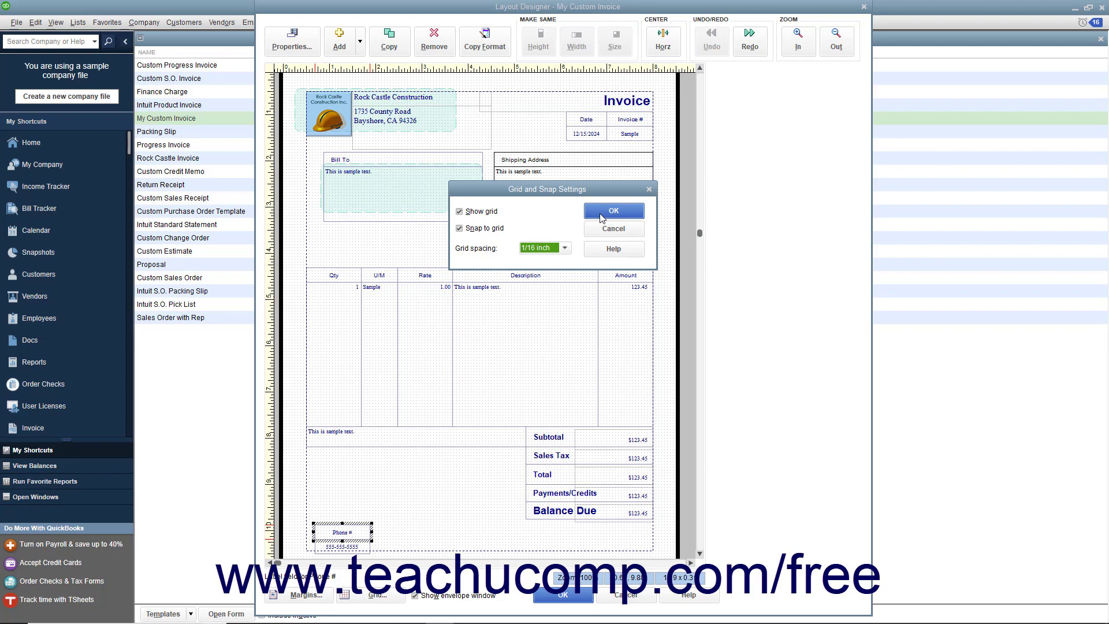
pyautogui.click(612, 210)
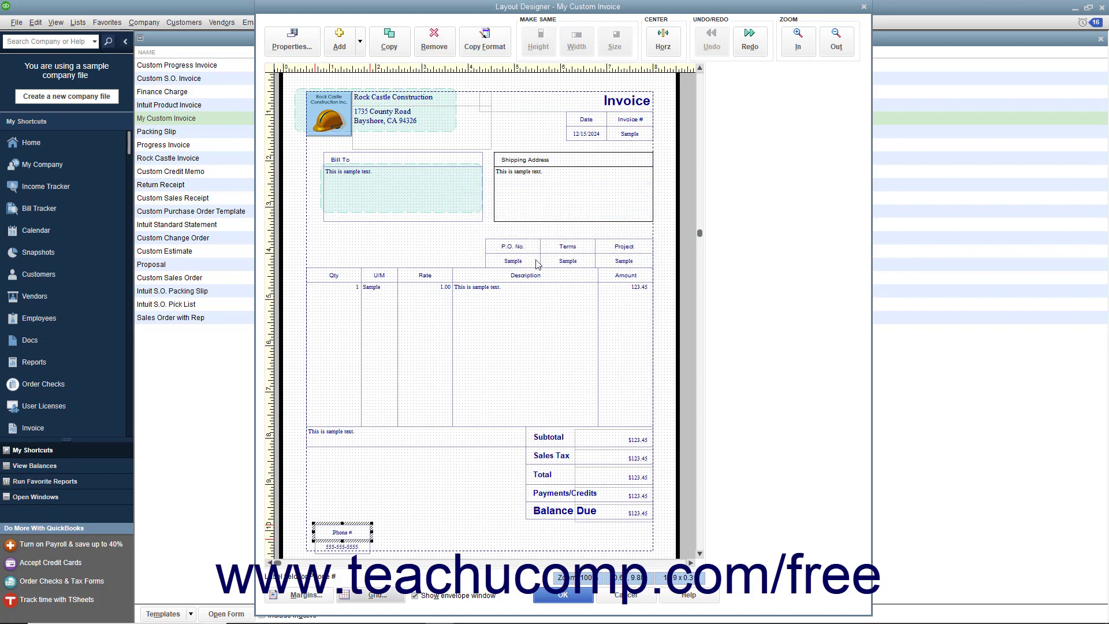